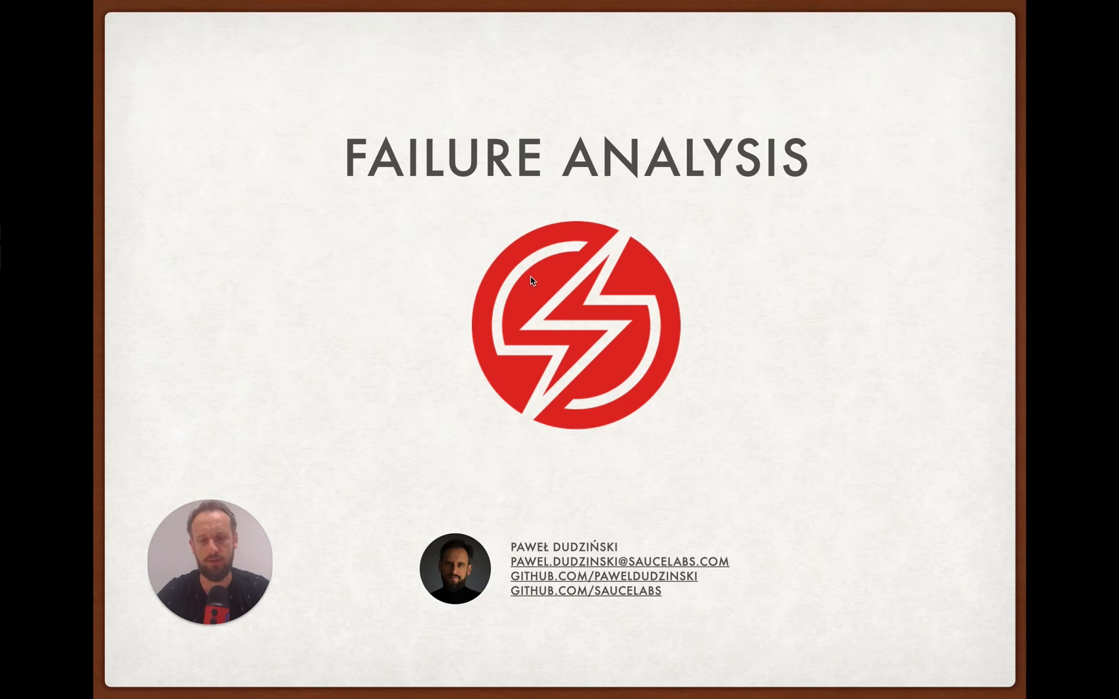
Run the for-loops executing python fa.py four times with -m pass and twice with -m fail.
key(right)
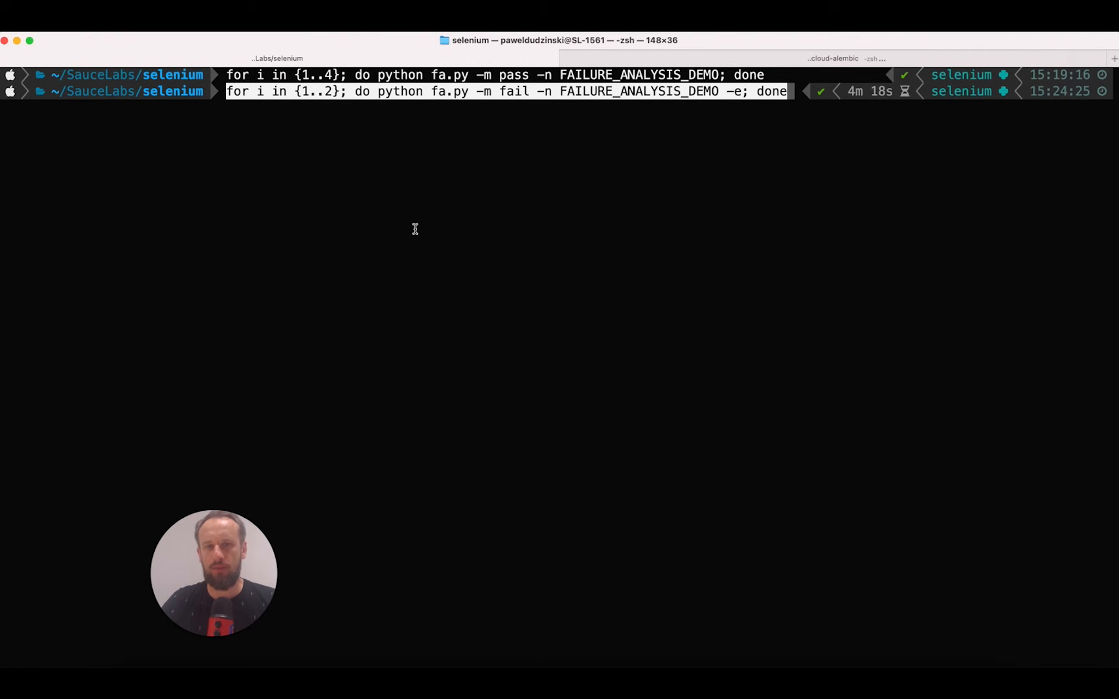
key(enter)
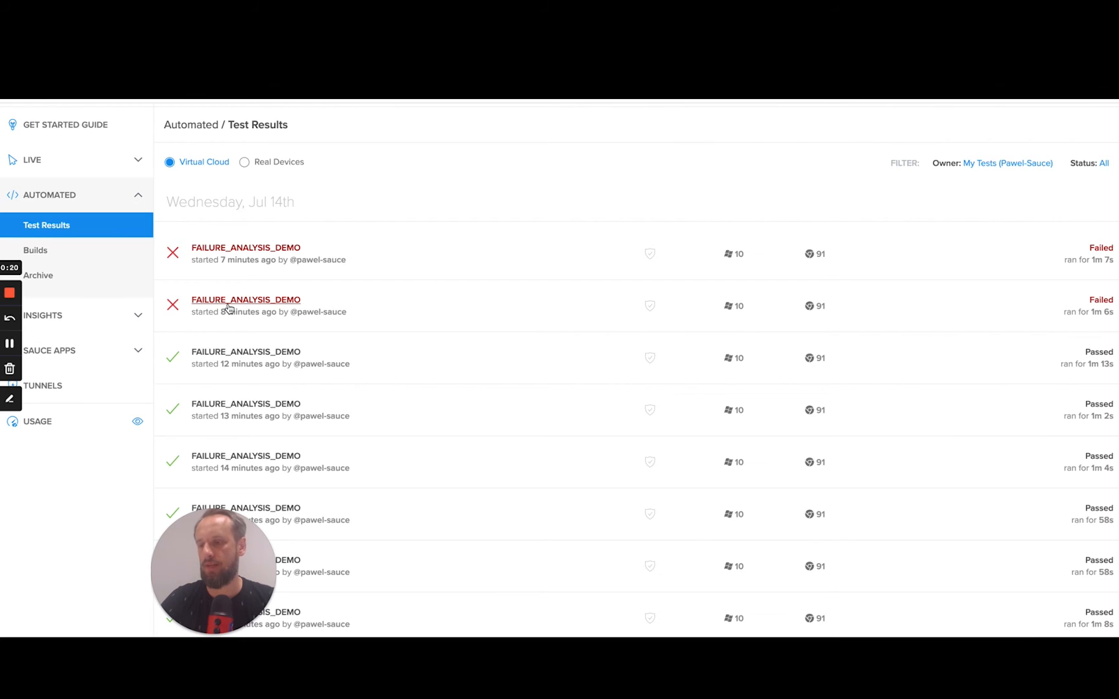
From Insights > Failure Analysis, open the focused_joliot-begit pattern covering 100% of FAILURE_ANALYSIS_DEMO failures.
click(43, 316)
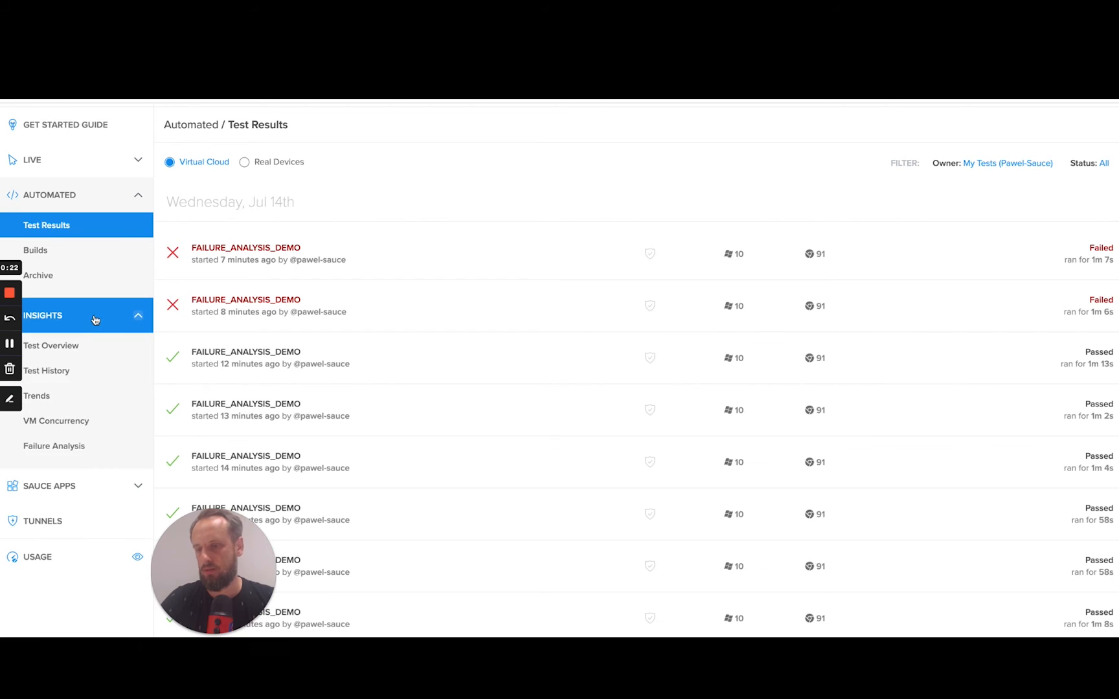
click(53, 446)
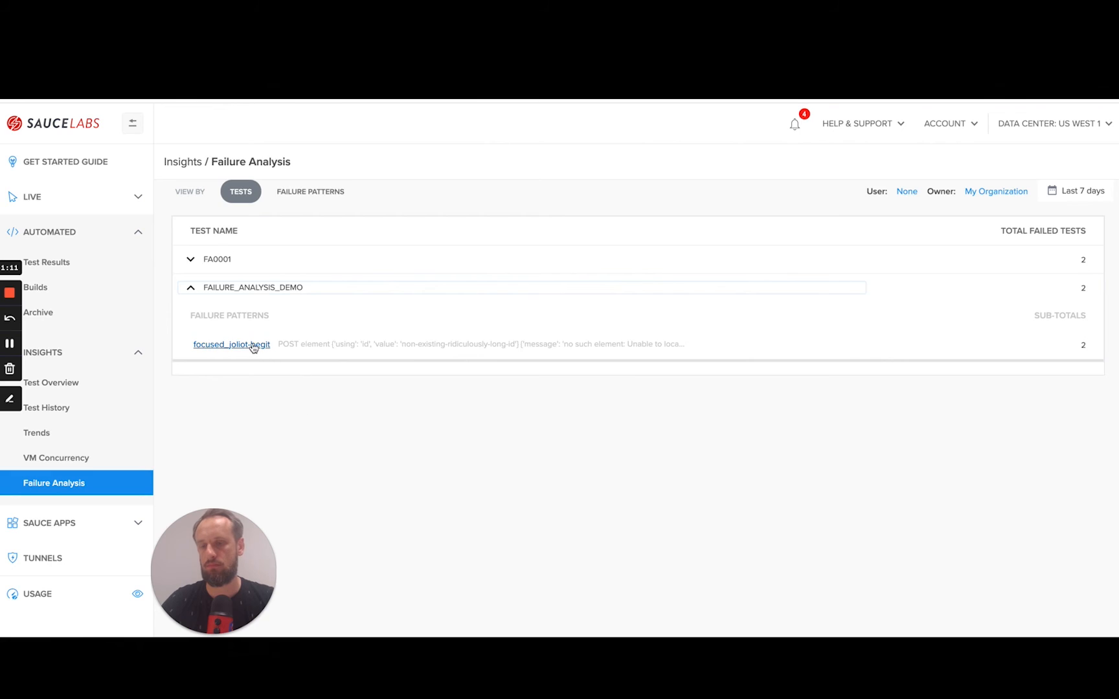
click(232, 345)
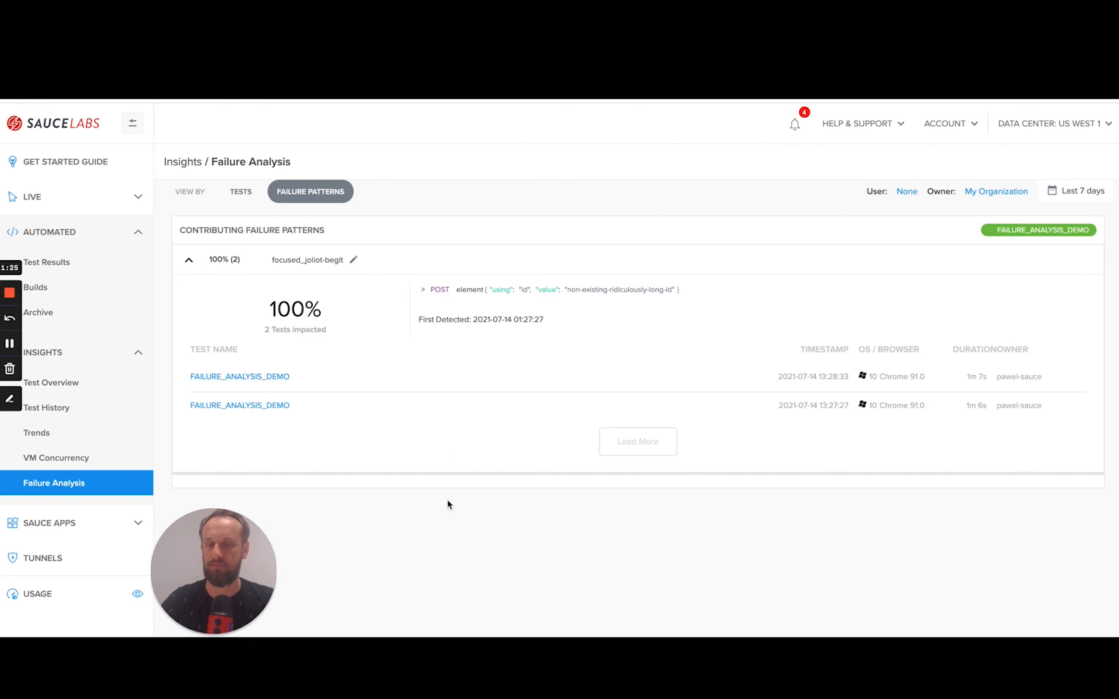
Highlight the failing POST element command text in the failure pattern details.
click(49, 232)
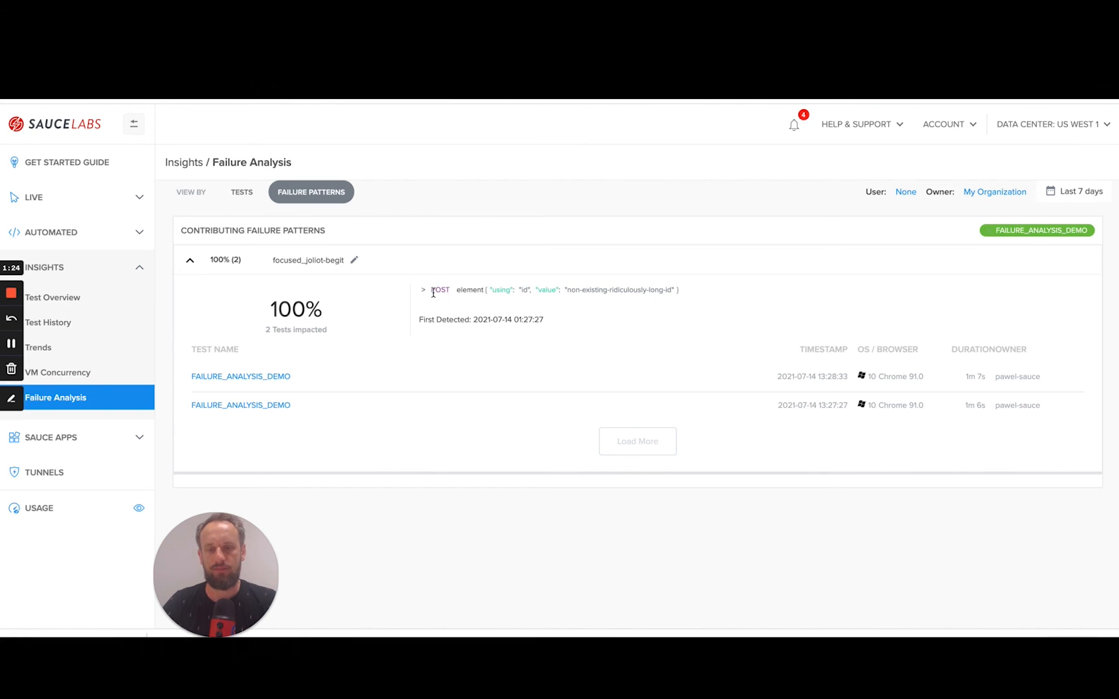
drag(431, 290, 675, 290)
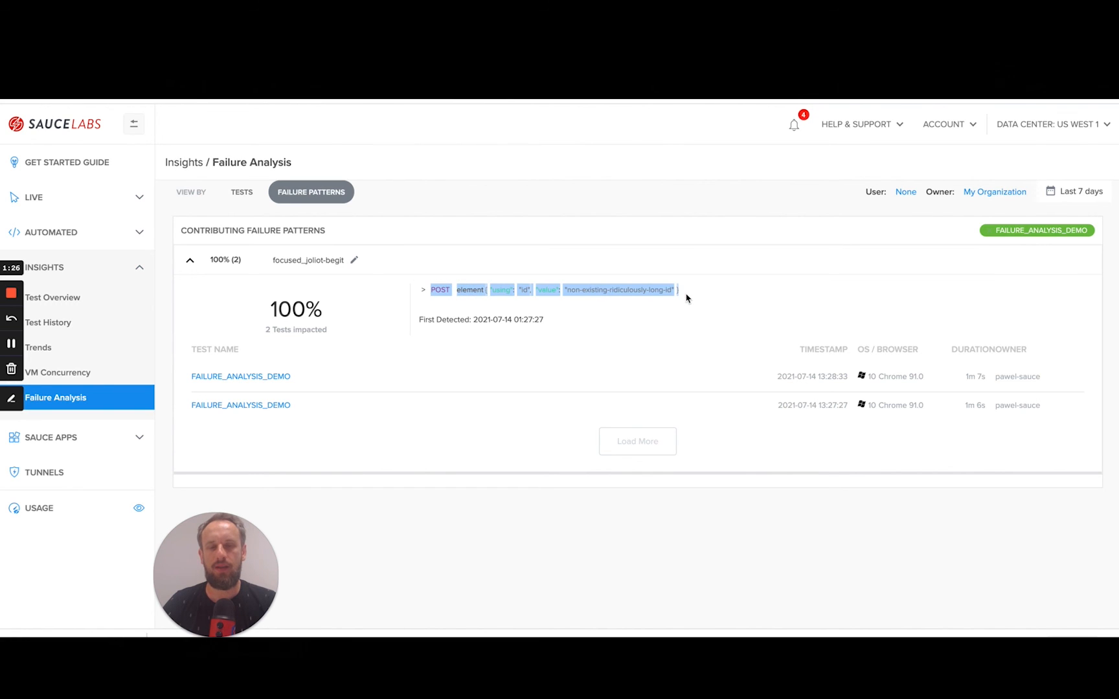